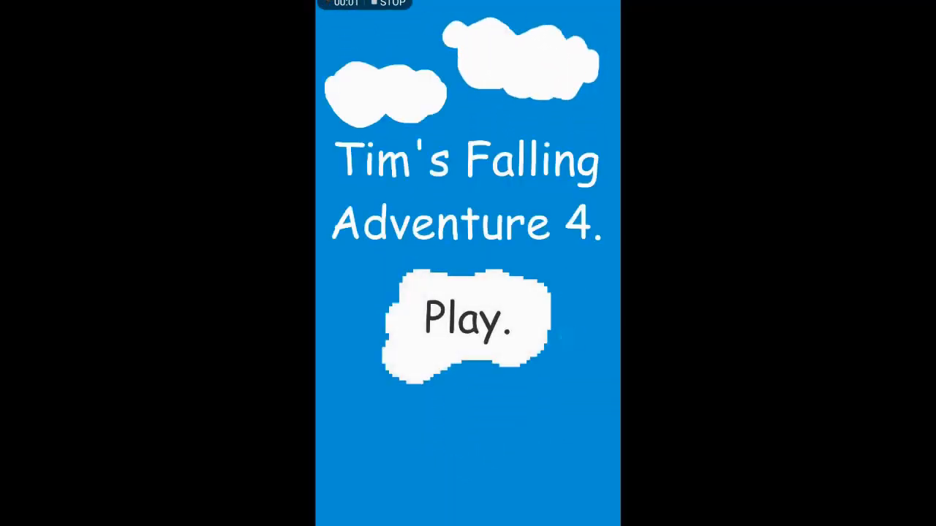
Step: Start a game from the title screen, lose at 43 points, and restart to reach a score of 97
left_click(468, 319)
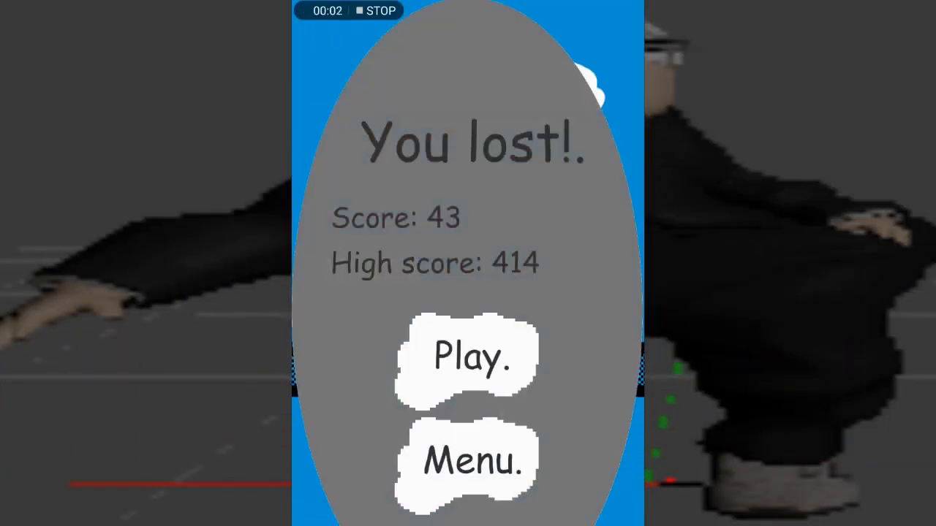
left_click(468, 363)
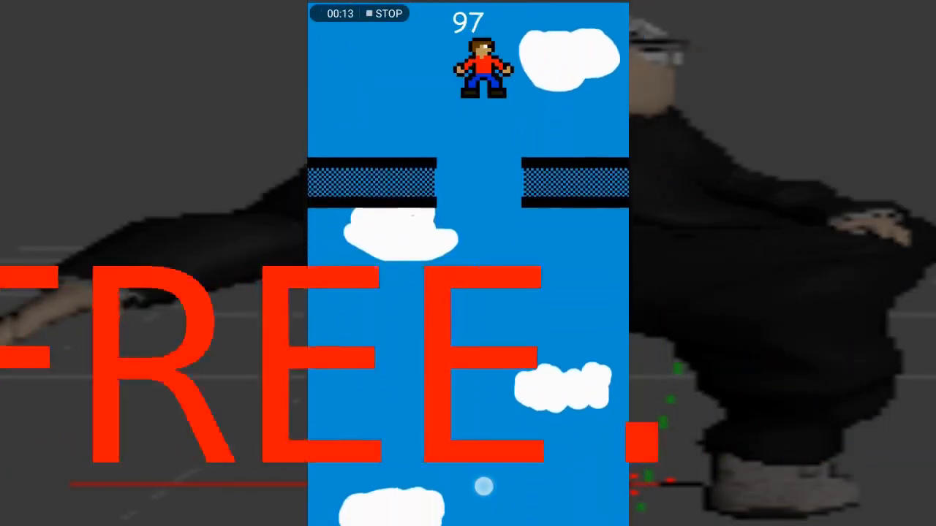